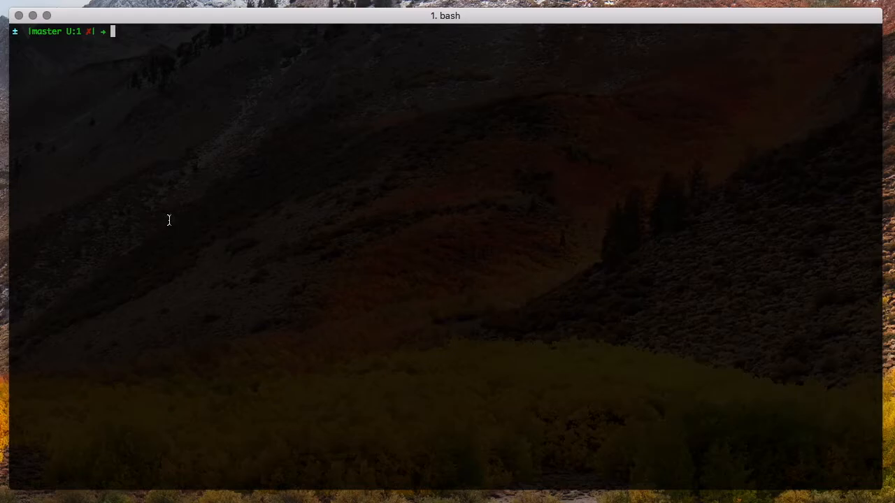
- Run cf create-autoscaling-rule to add a memory rule for matt-app-2 with thresholds 89 and 90
text(cf create-autoscaling-rule matt-app-2 memory 89 90)
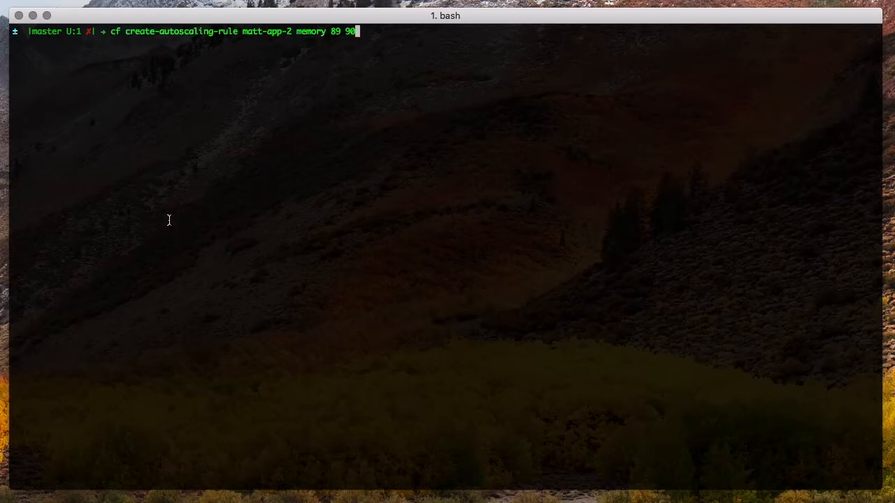
key(Return)
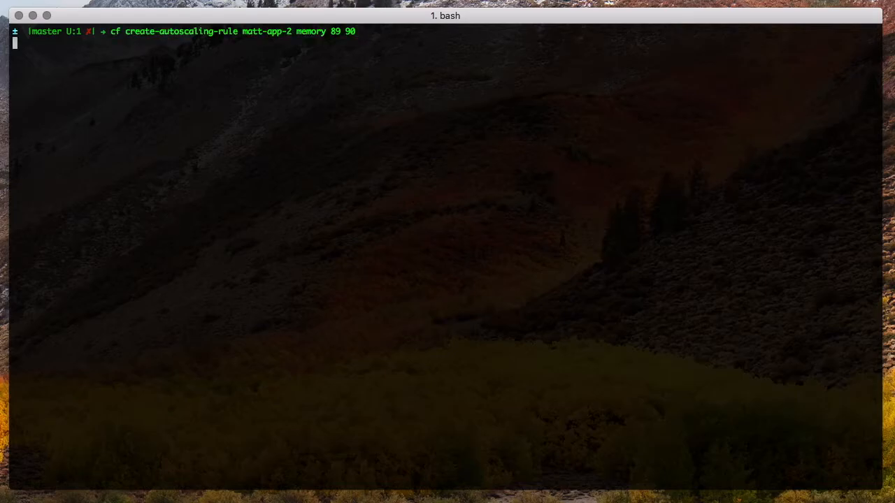
key(Return)
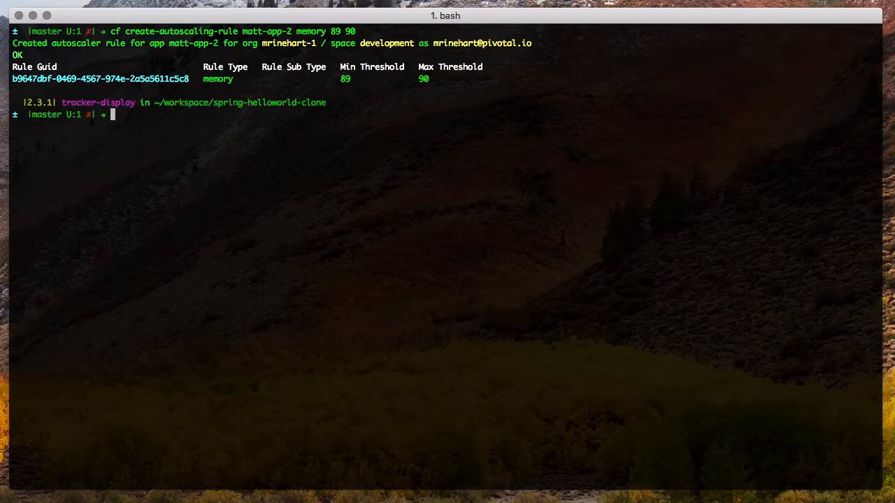
- Run cf create-autoscaling-rule to add a rabbitmq rule for matt-app-2, subtype test2, thresholds 24 and 25
text(cf create-autoscaling-rule matt-app-2 rabbitmq 24 25 --subtype)
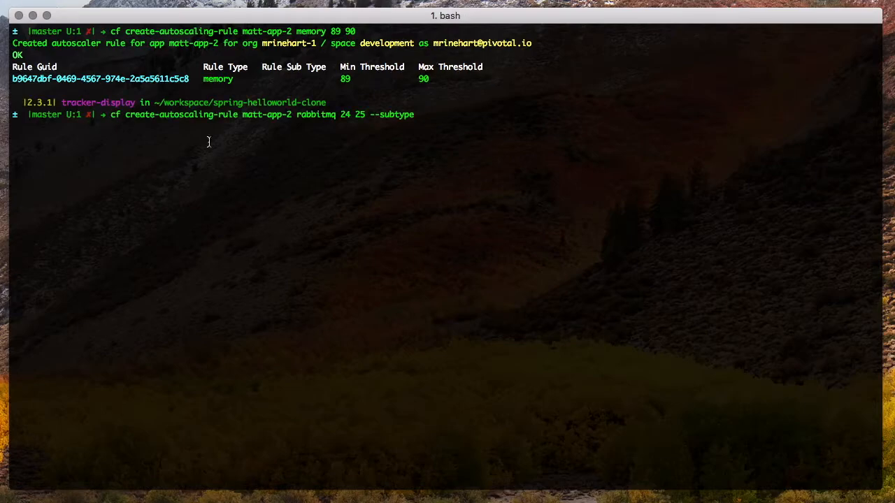
text(test)
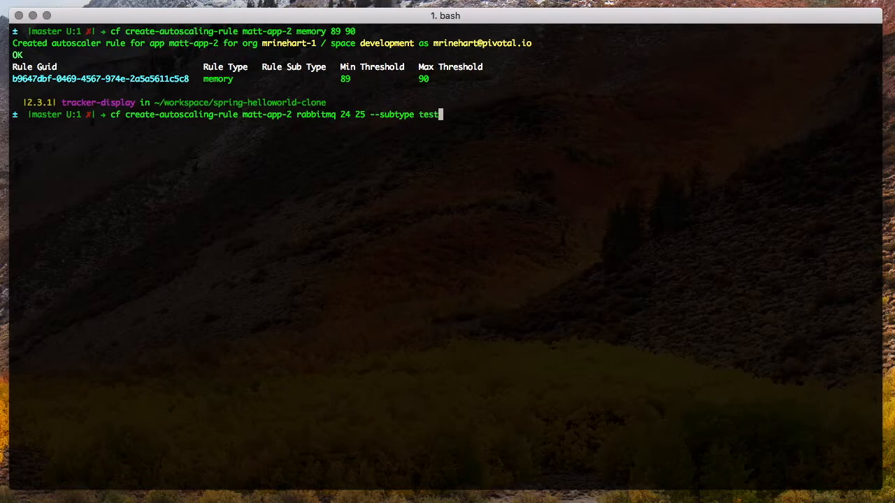
text(2)
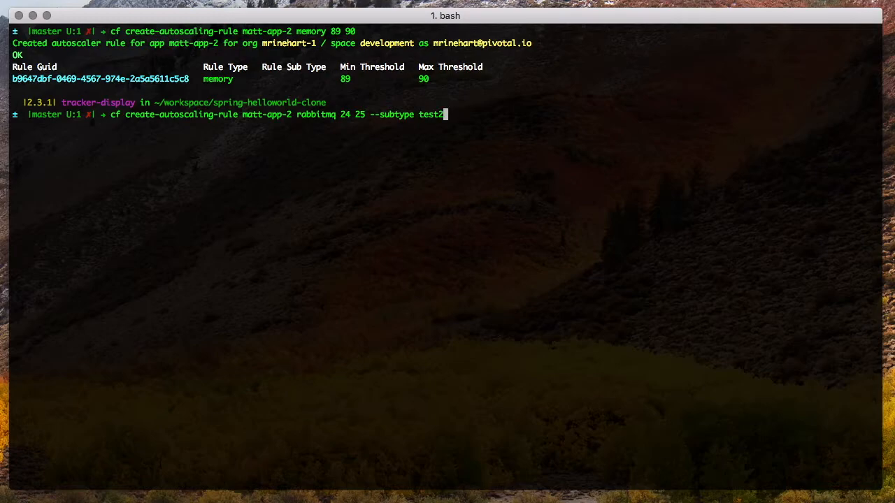
key(Return)
text(cf autoscaling-rules m)
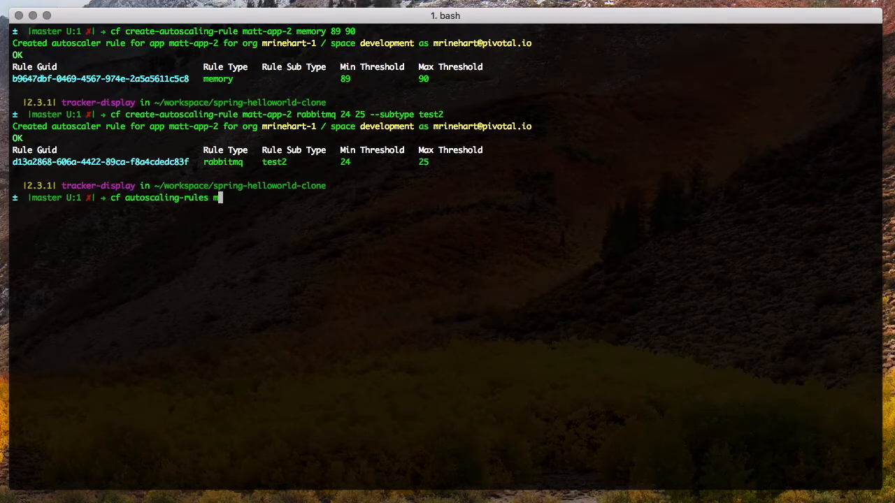
- Run cf autoscaling-rules matt-app-2, listing its rabbitmq, memory, http_throughput and cpu rules
key(Return)
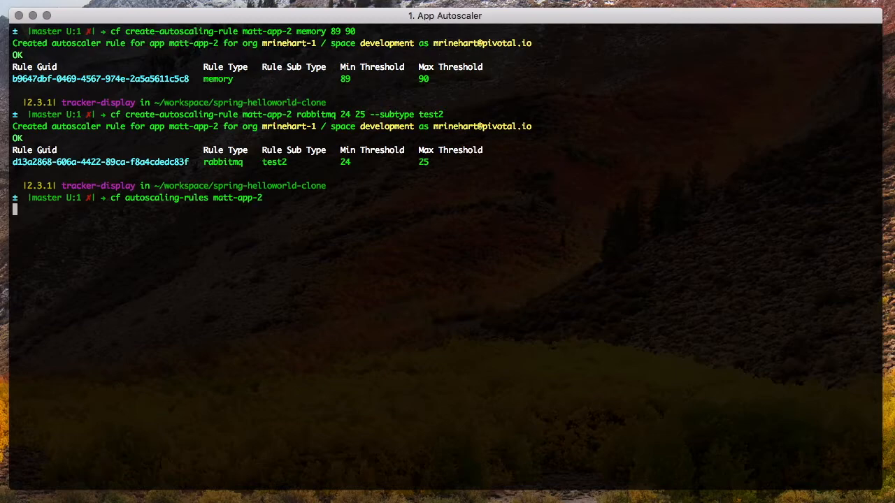
key(Return)
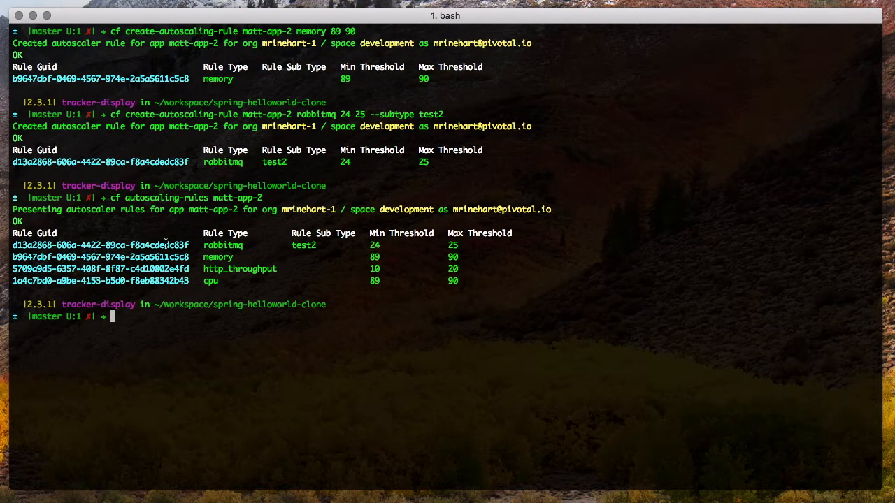
mouse_move(393, 262)
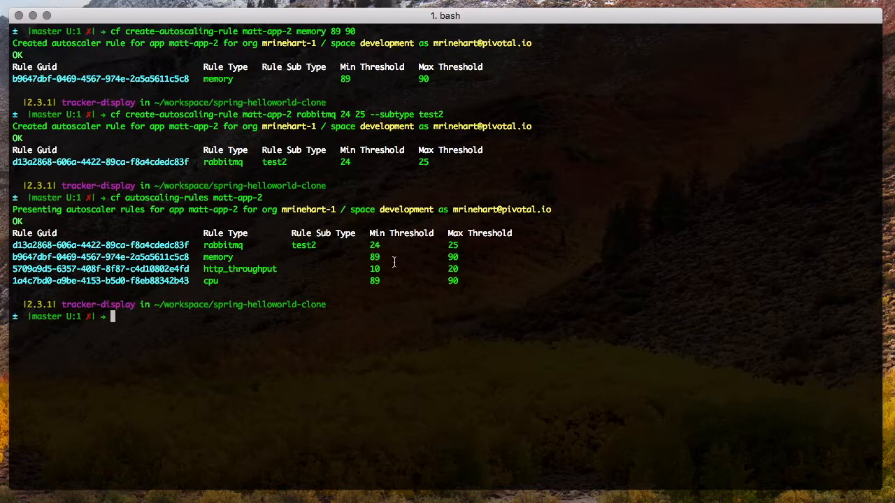
mouse_move(409, 254)
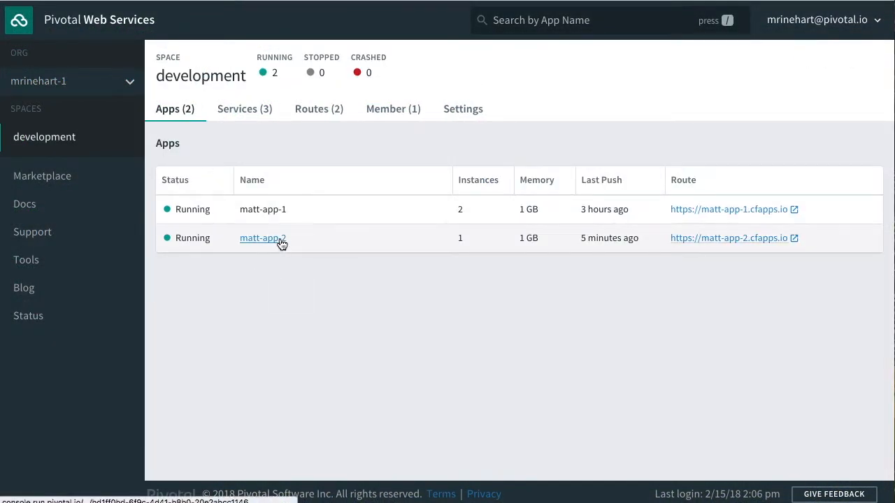
- Go from matt-app-2 in the Apps list to its PCF App Autoscaler page showing 0 scaling rules
click(262, 237)
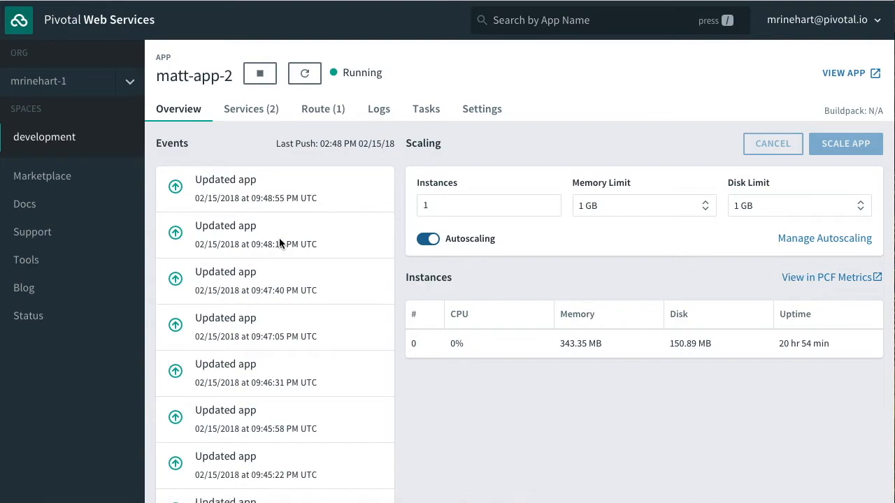
click(824, 238)
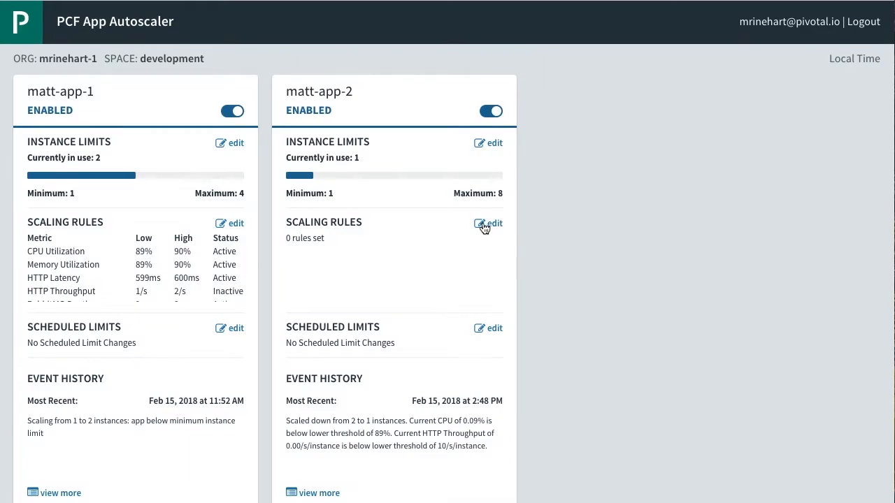
- Save a Memory Utilization rule for matt-app-2 scaling down below 60% and up above 90%
click(493, 223)
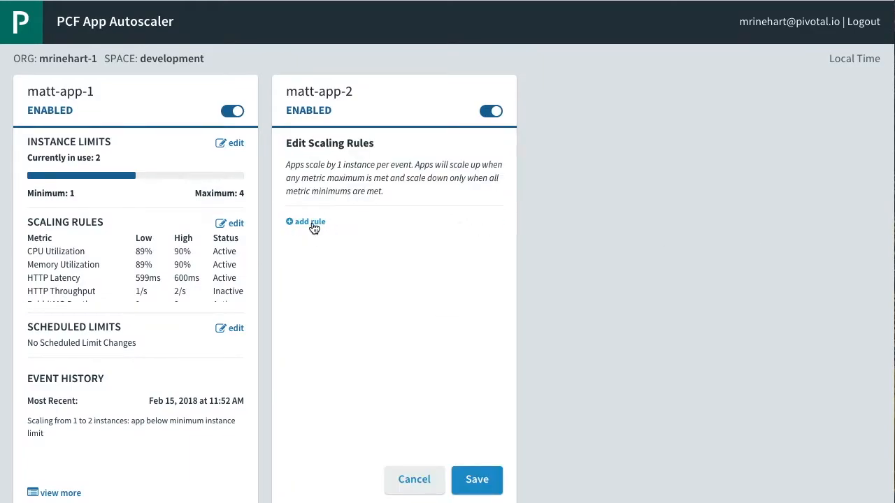
click(305, 221)
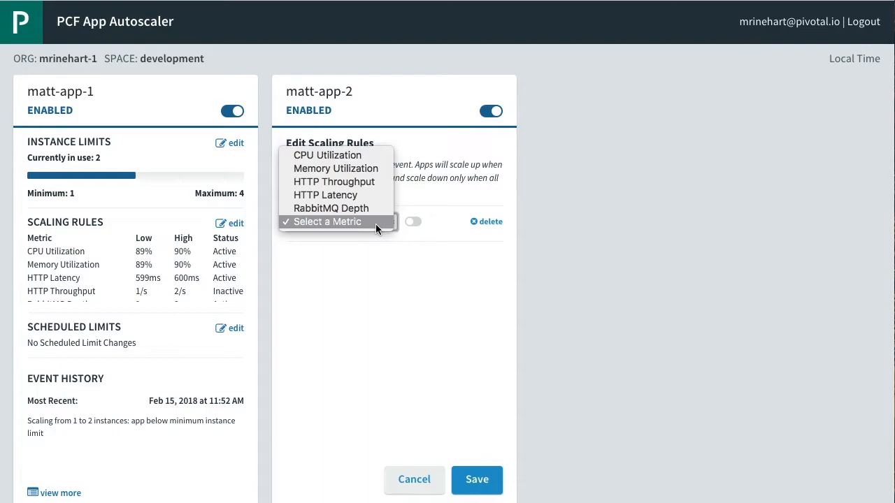
mouse_move(336, 168)
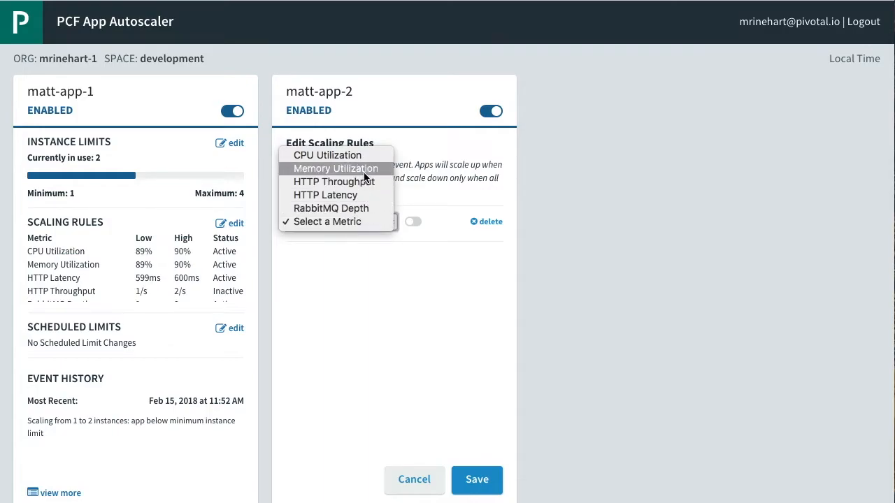
click(336, 169)
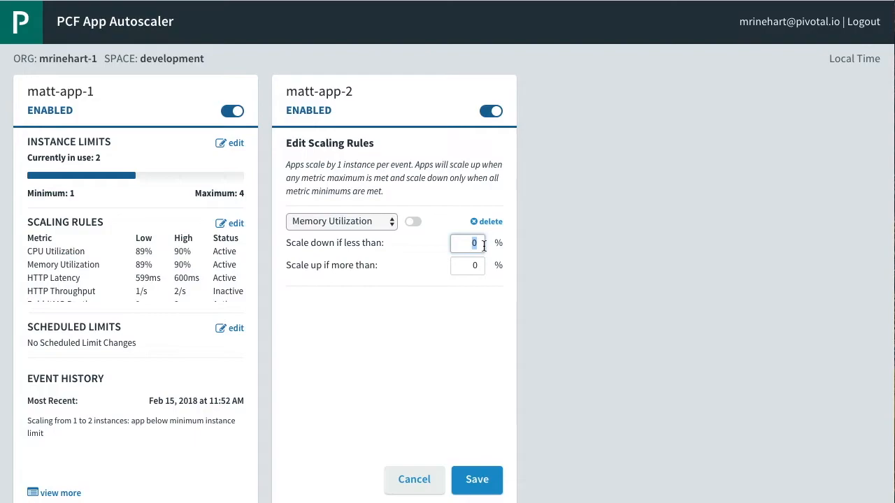
text(60)
click(468, 266)
text(90)
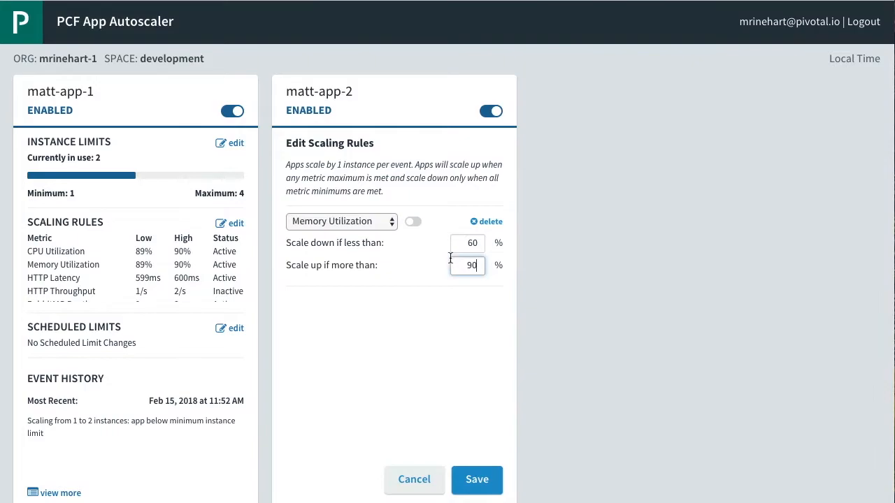
click(412, 222)
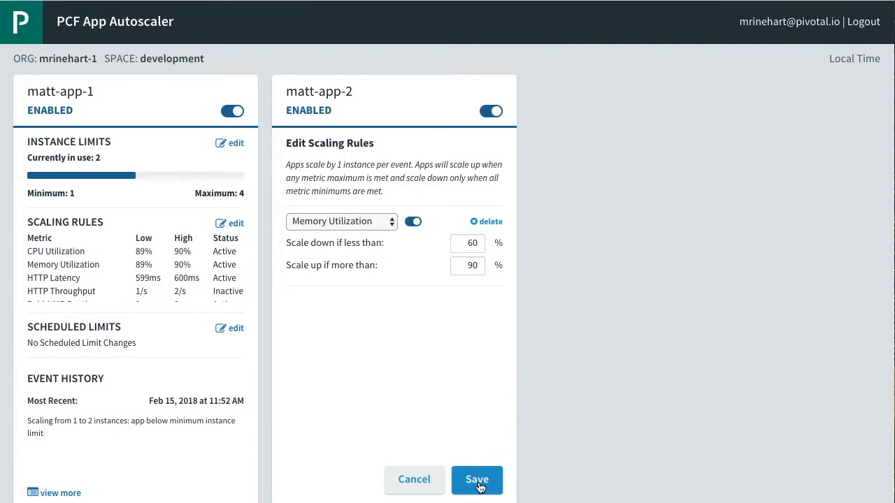
click(477, 479)
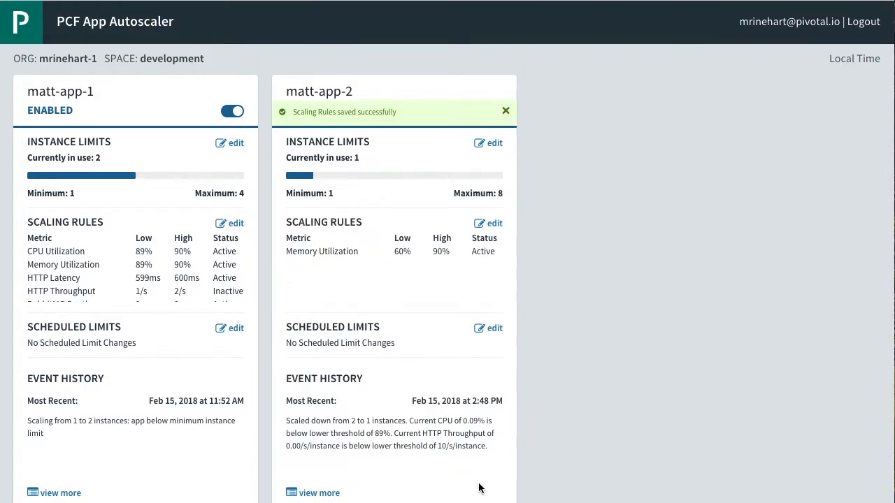
mouse_move(481, 223)
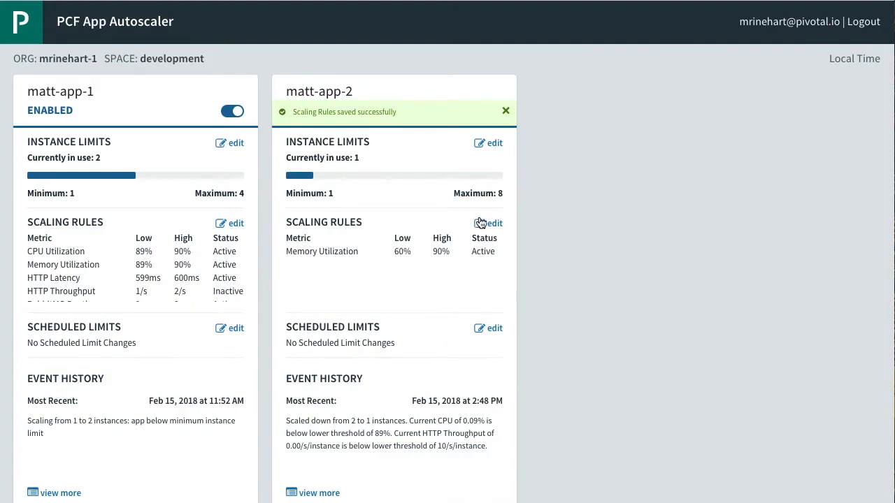
- Save a RabbitMQ Depth rule for queue test3 scaling down below 9 and up above 10
click(495, 223)
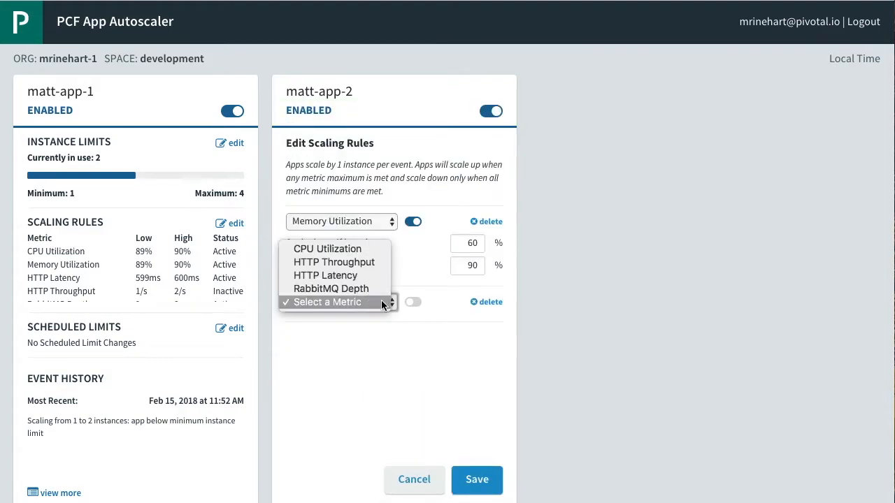
click(331, 289)
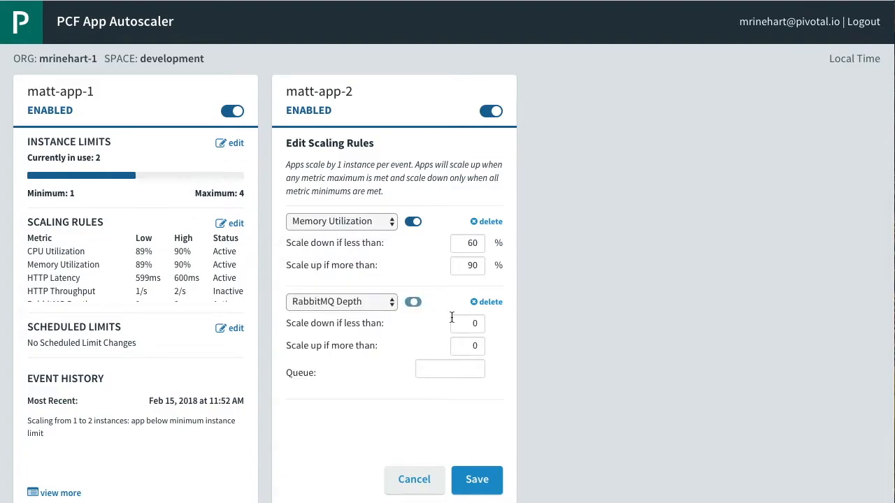
text(9)
text(10)
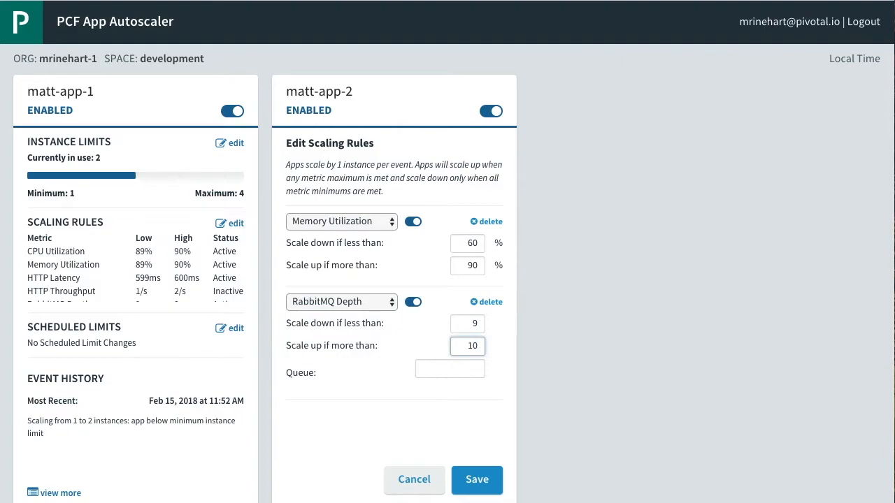
text(test3)
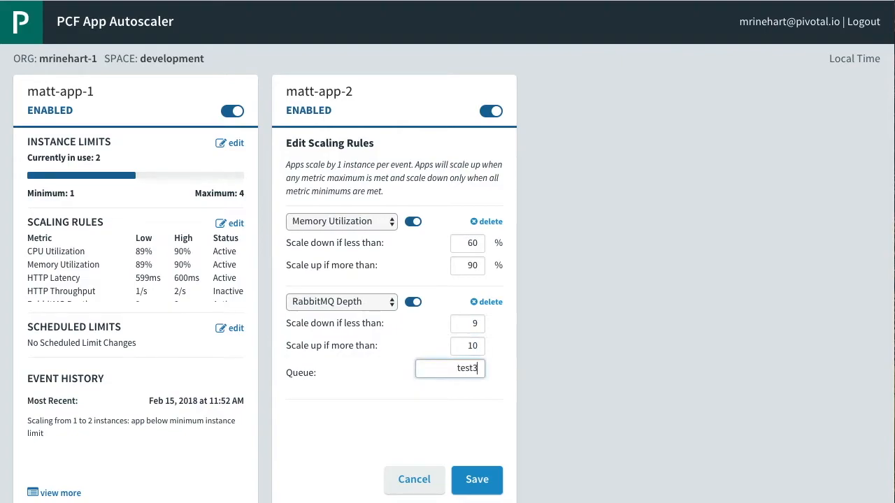
click(477, 480)
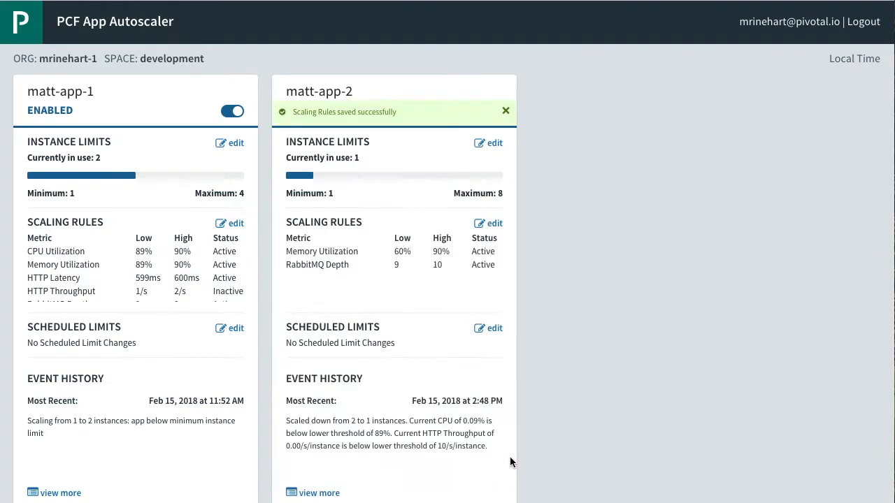
mouse_move(536, 369)
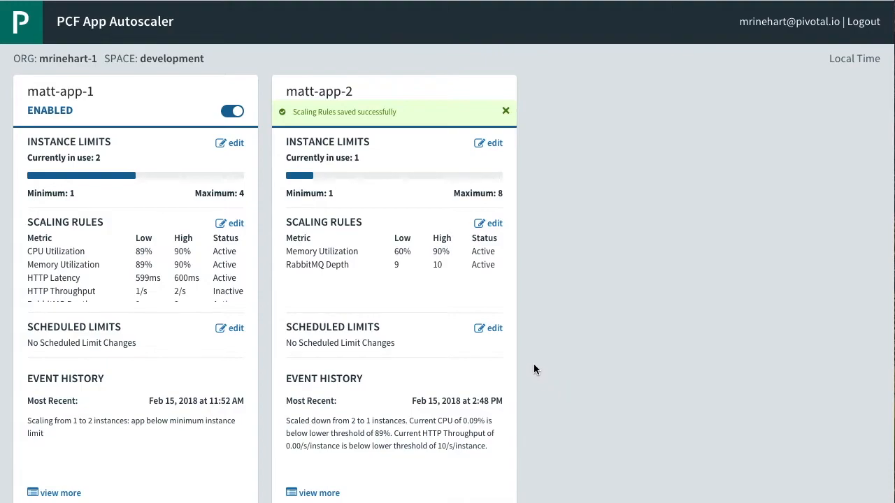
mouse_move(535, 305)
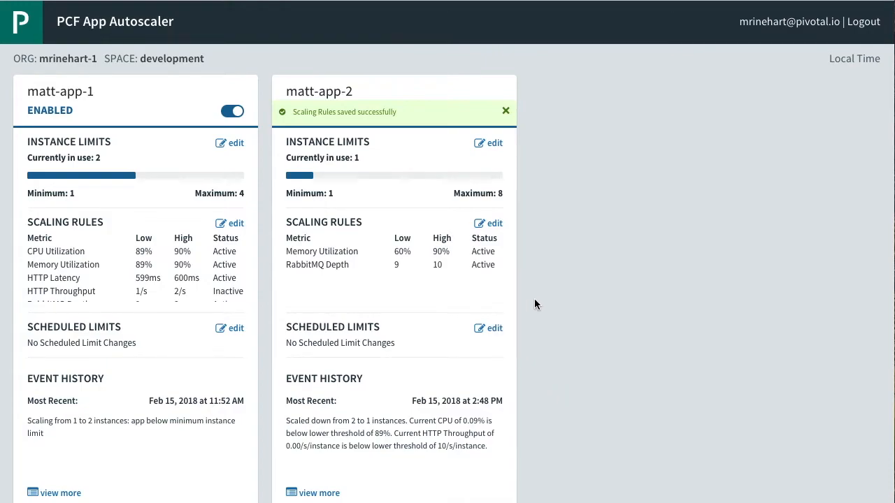
click(506, 111)
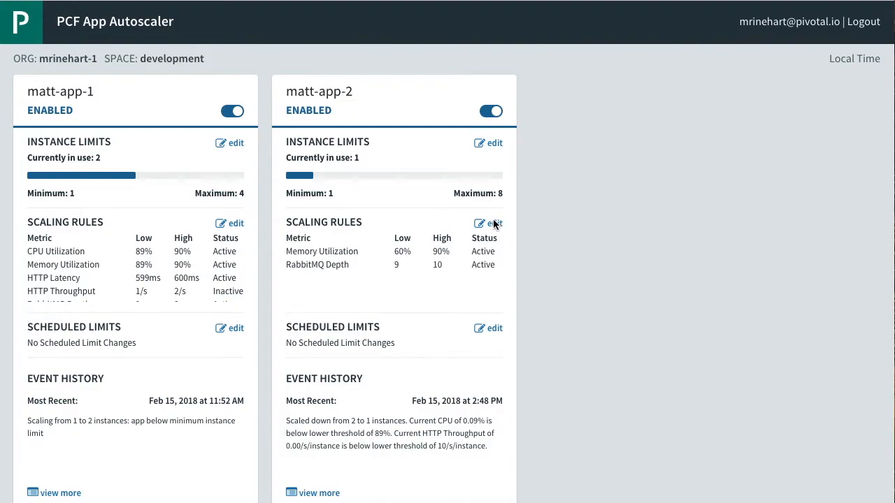
- Save a second RabbitMQ Depth rule for queue test2 scaling down below 14 and up above 15
click(488, 224)
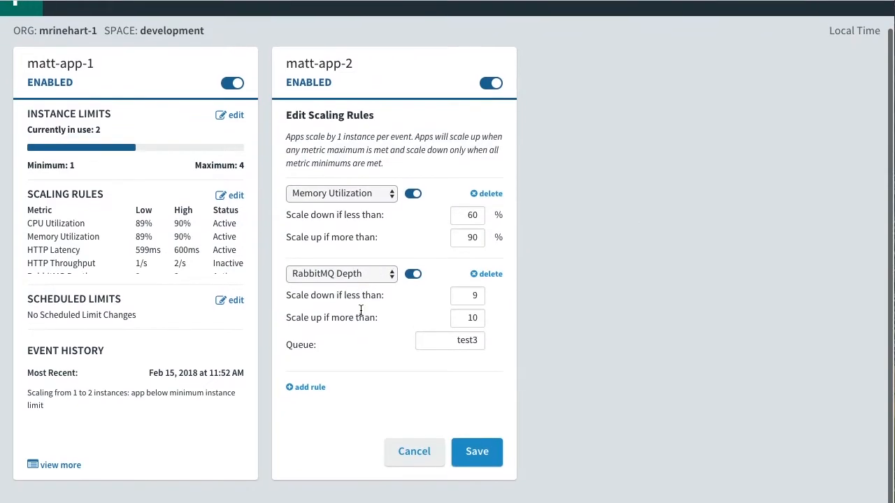
click(310, 387)
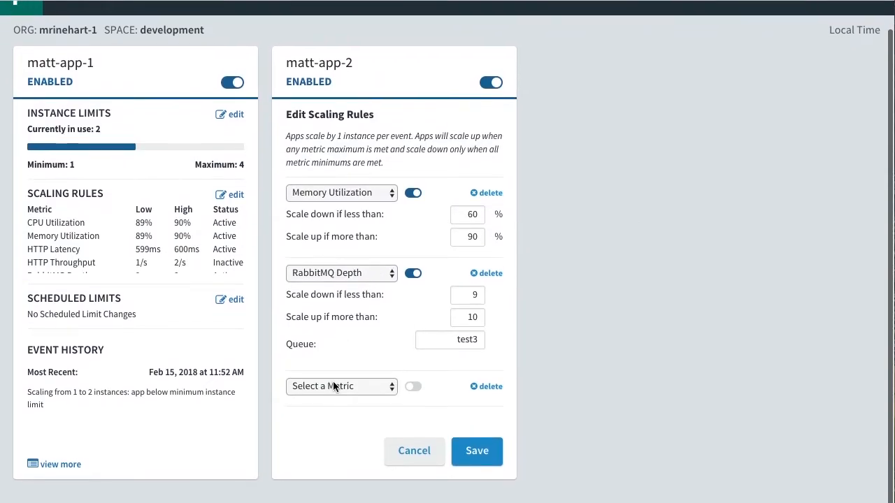
click(341, 386)
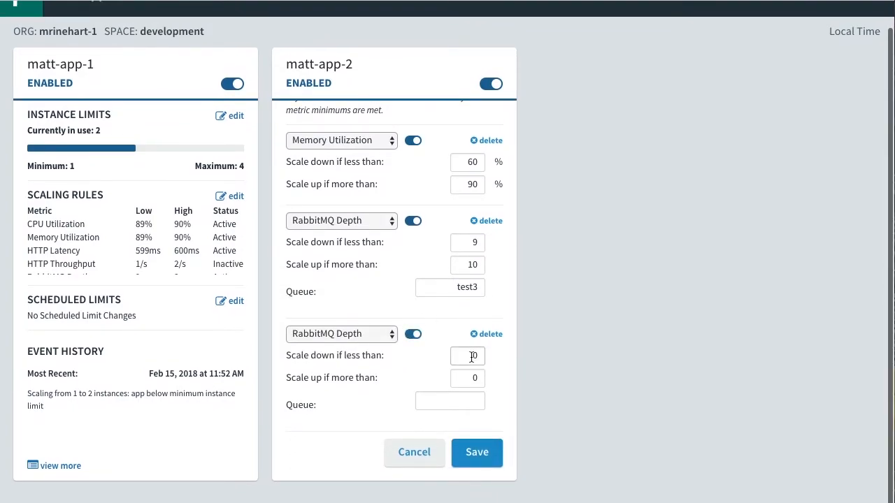
text(14)
text(15)
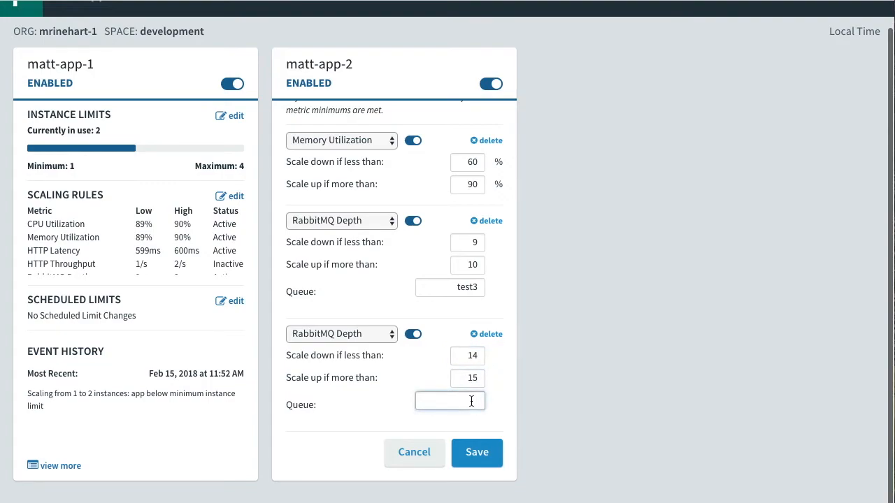
text(test2)
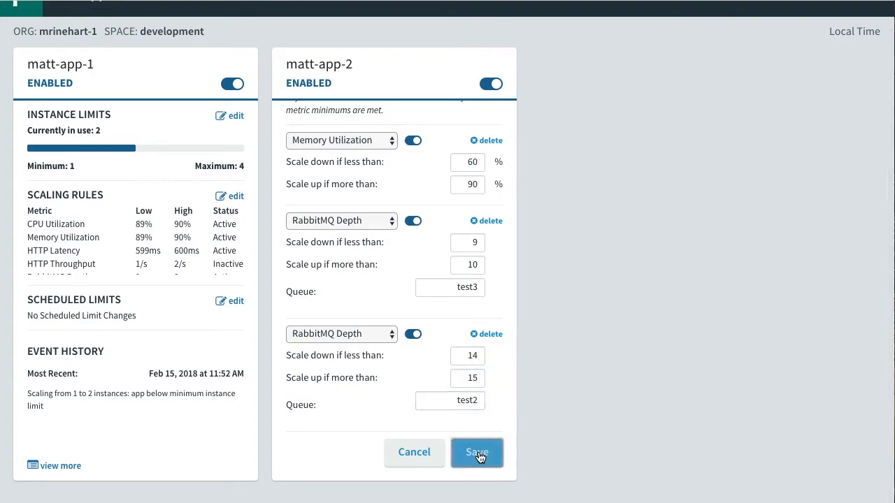
click(477, 453)
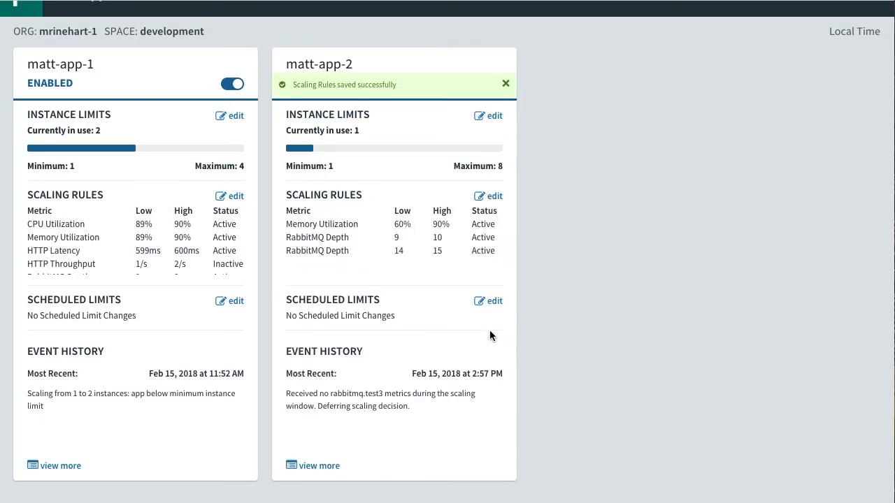
mouse_move(419, 253)
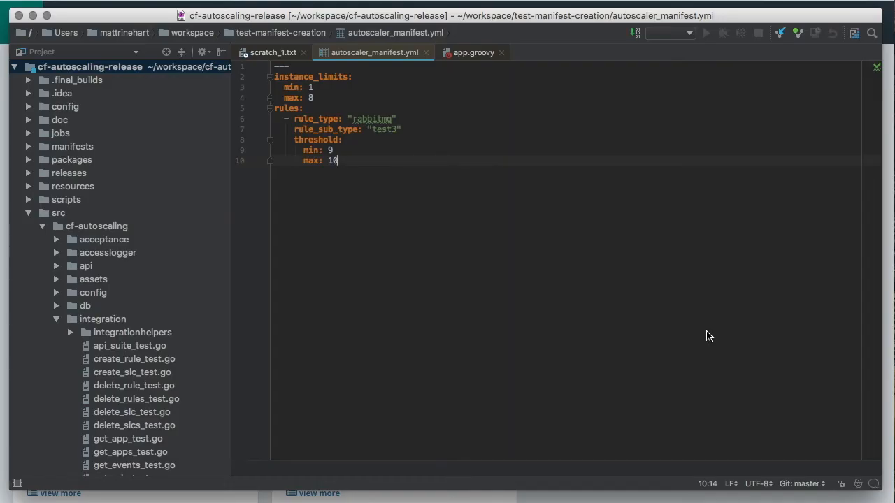
mouse_move(512, 404)
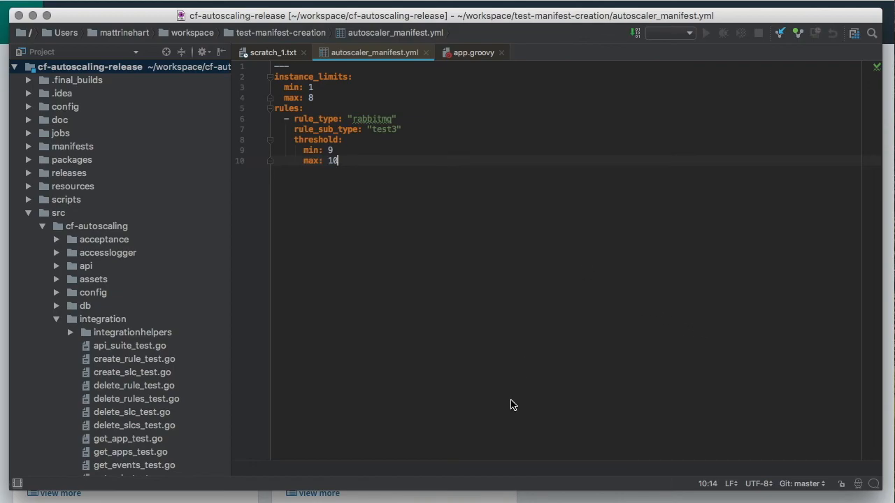